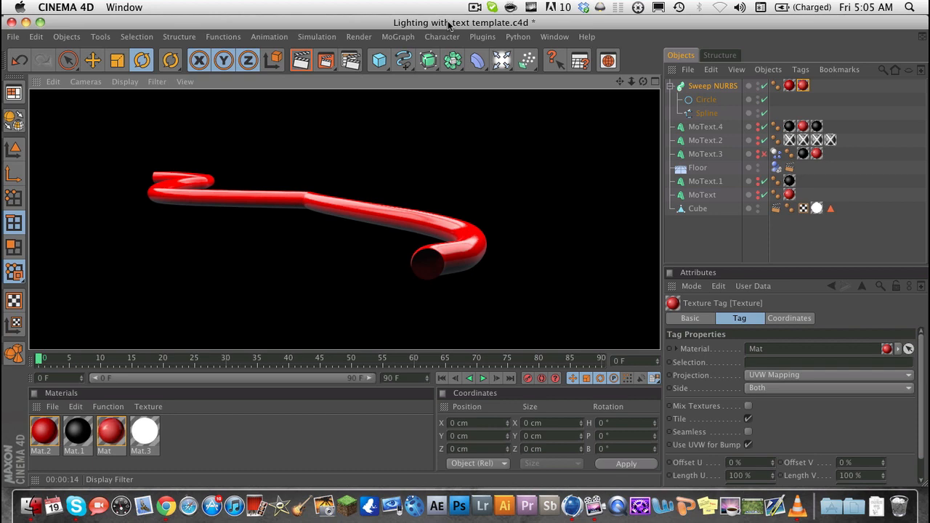
{"action": "mouse_move", "coordinate": [451, 23]}
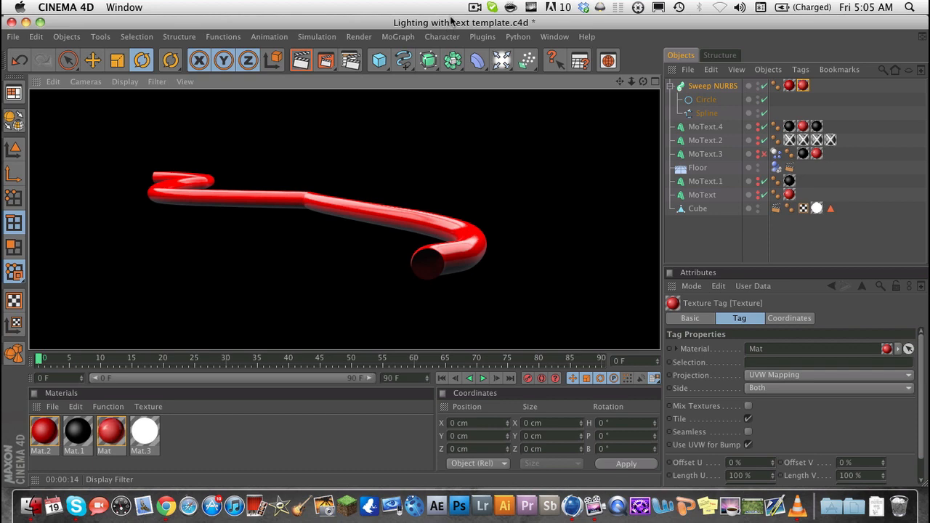
{"action": "mouse_move", "coordinate": [331, 166]}
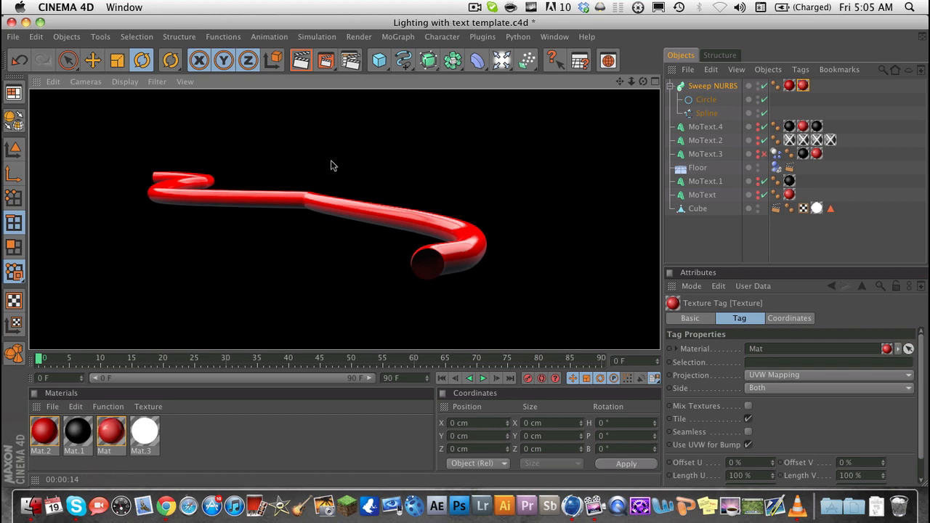
{"action": "mouse_move", "coordinate": [315, 204]}
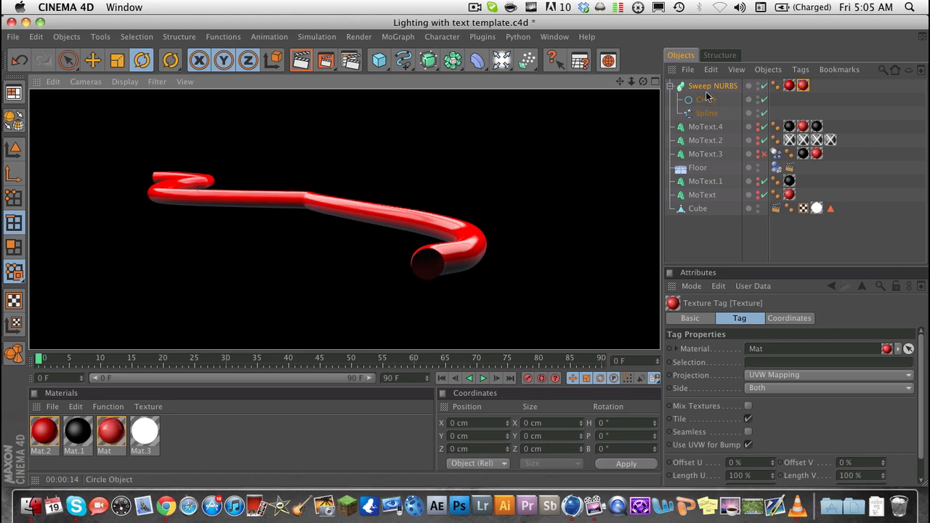
- Inspect the example vine's circle profile and Sweep NURBS, then delete the Sweep NURBS hierarchy
{"action": "left_click", "coordinate": [707, 99]}
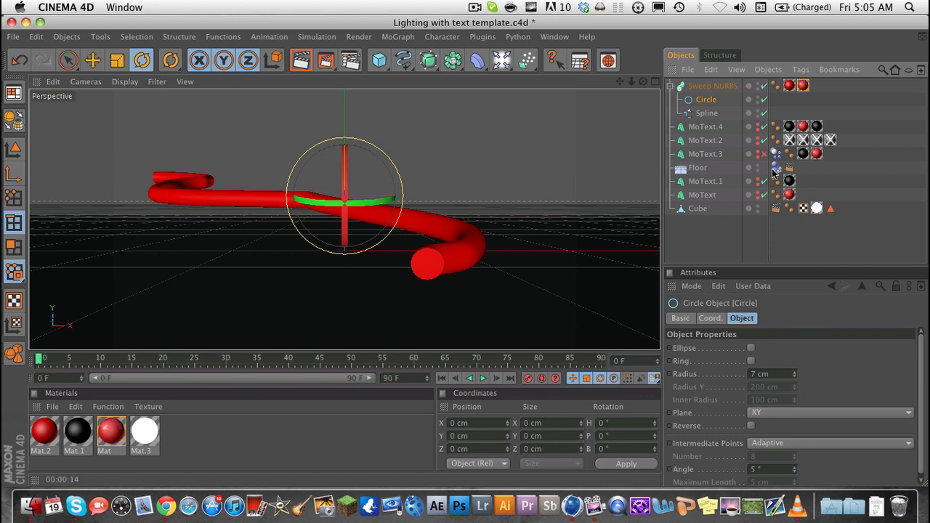
{"action": "left_click", "coordinate": [713, 84]}
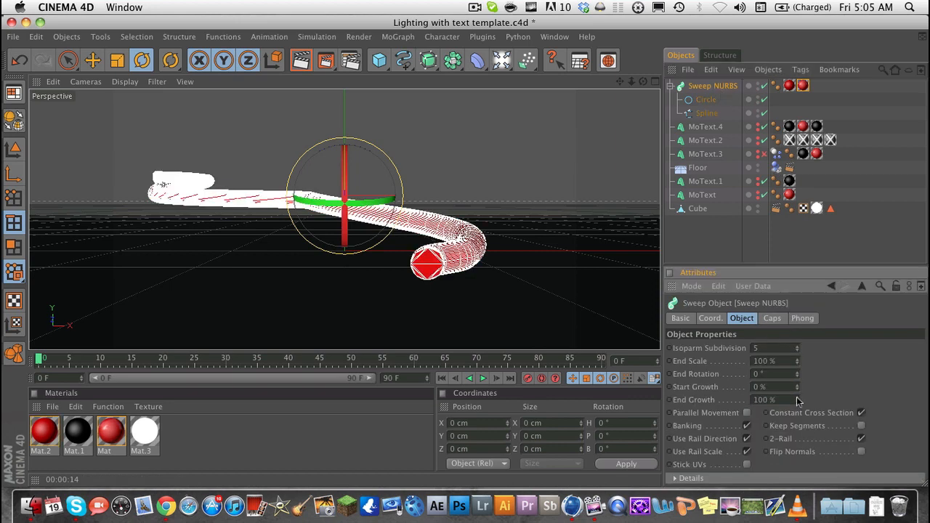
{"action": "left_click_drag", "start_coordinate": [763, 400], "coordinate": [763, 404]}
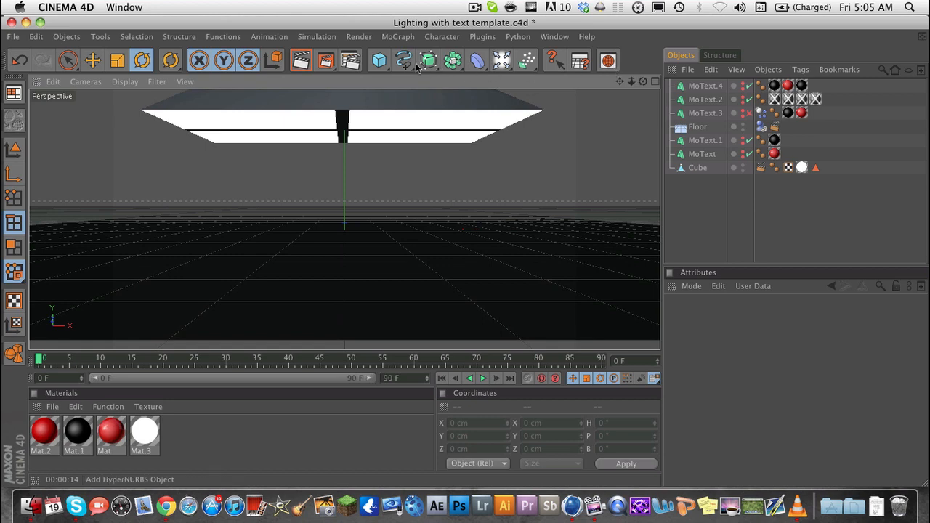
- Activate the Freehand spline tool from the spline palette
{"action": "left_click", "coordinate": [404, 61]}
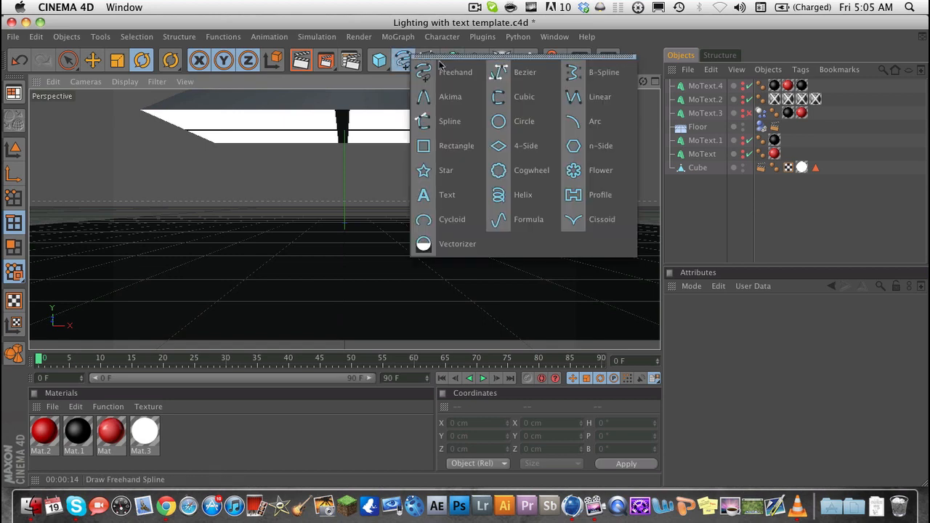
{"action": "left_click", "coordinate": [455, 72]}
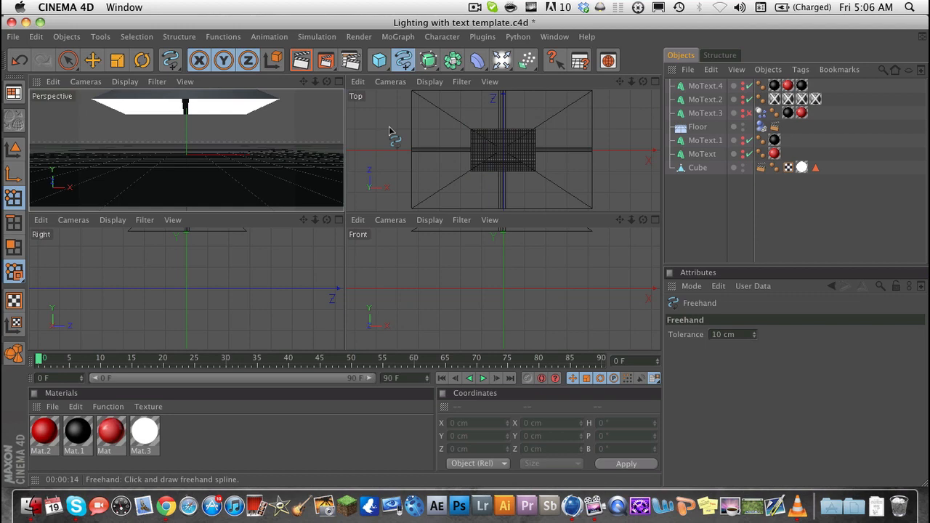
{"action": "mouse_move", "coordinate": [468, 119]}
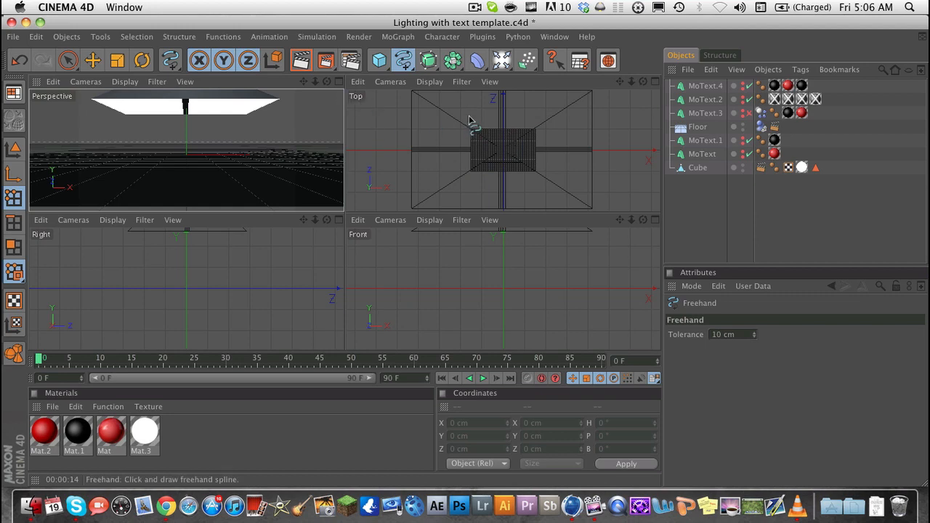
{"action": "mouse_move", "coordinate": [485, 139]}
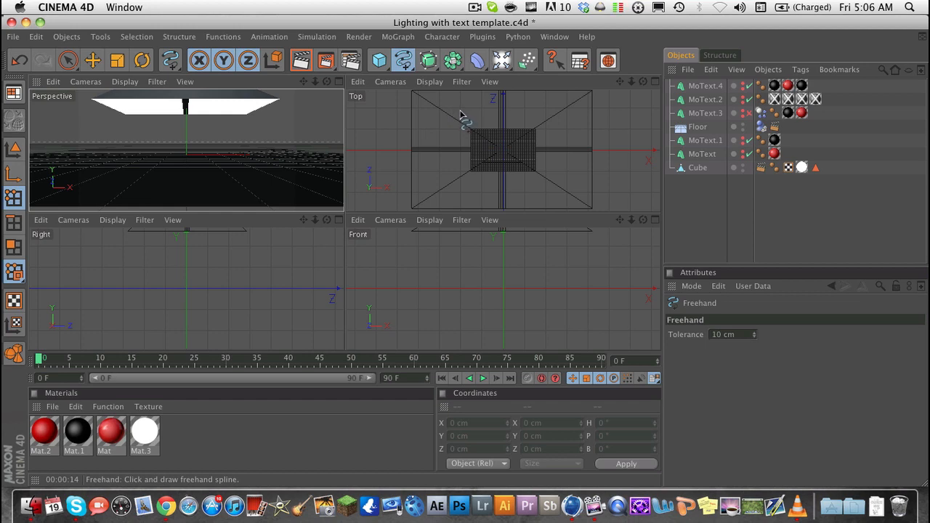
{"action": "mouse_move", "coordinate": [505, 167]}
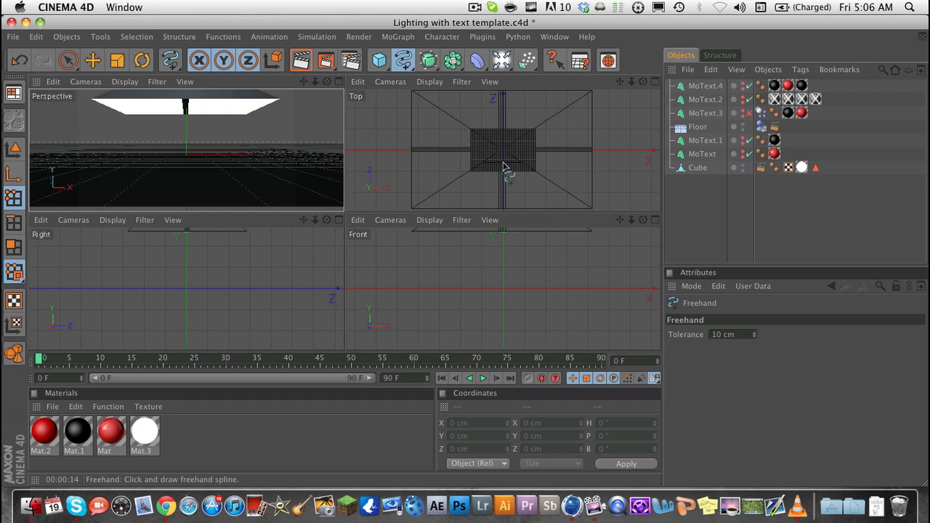
{"action": "mouse_move", "coordinate": [491, 128]}
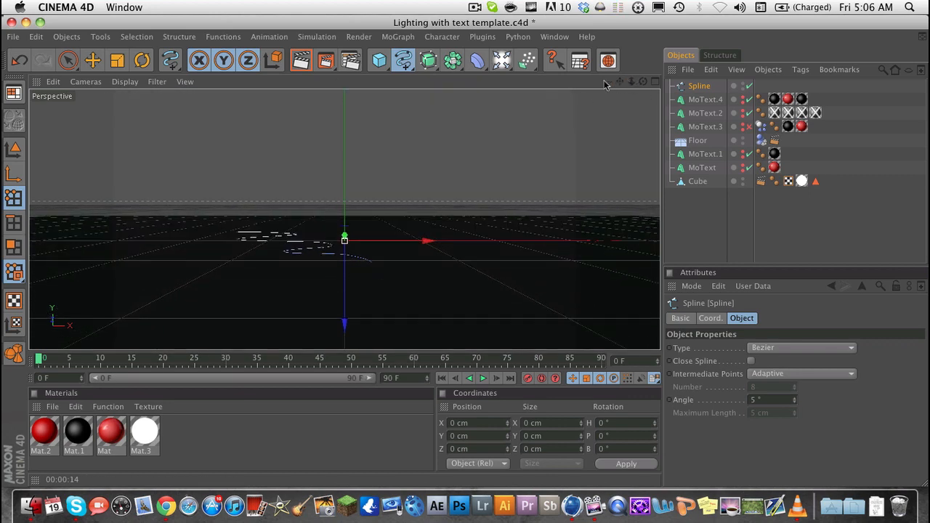
- Add a Sweep NURBS generator from the NURBS palette
{"action": "left_click", "coordinate": [452, 61]}
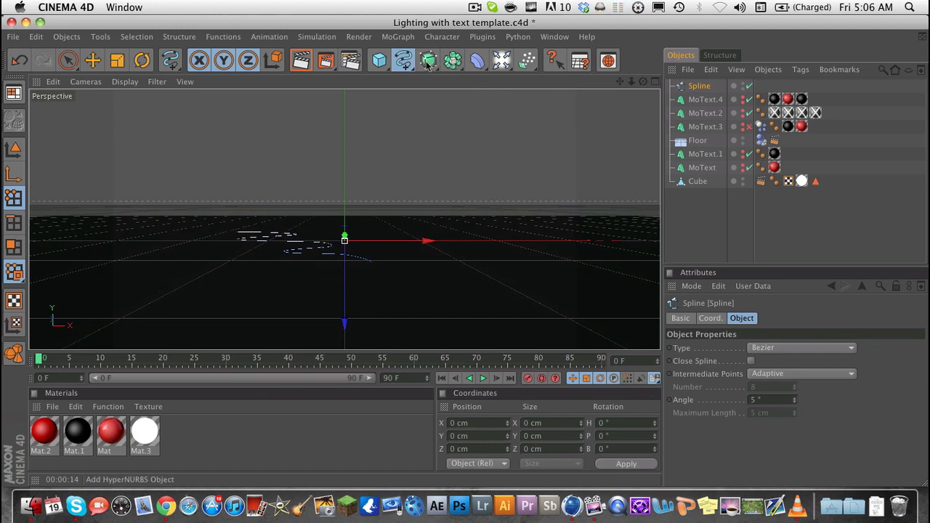
{"action": "left_click", "coordinate": [428, 61]}
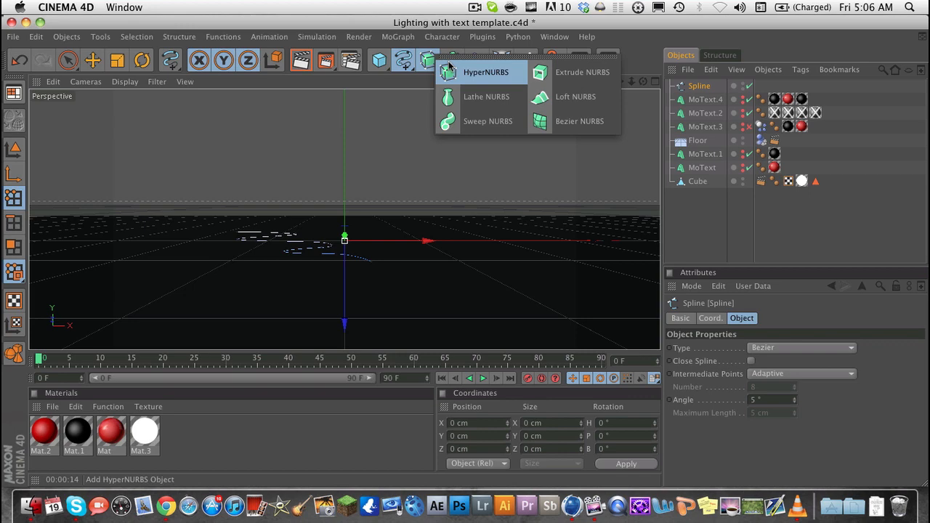
{"action": "left_click", "coordinate": [487, 122]}
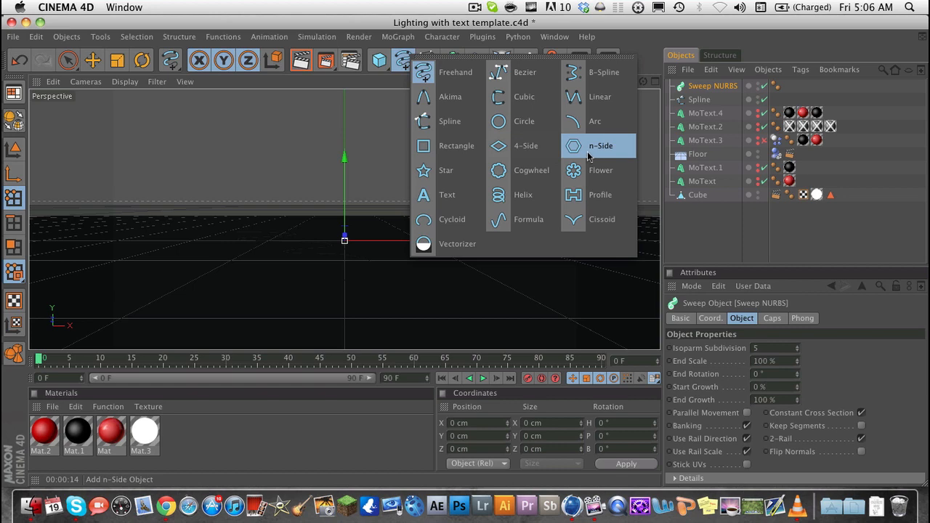
- Create a Circle spline and drop both Circle and the freehand Spline under the Sweep NURBS
{"action": "left_click", "coordinate": [524, 122]}
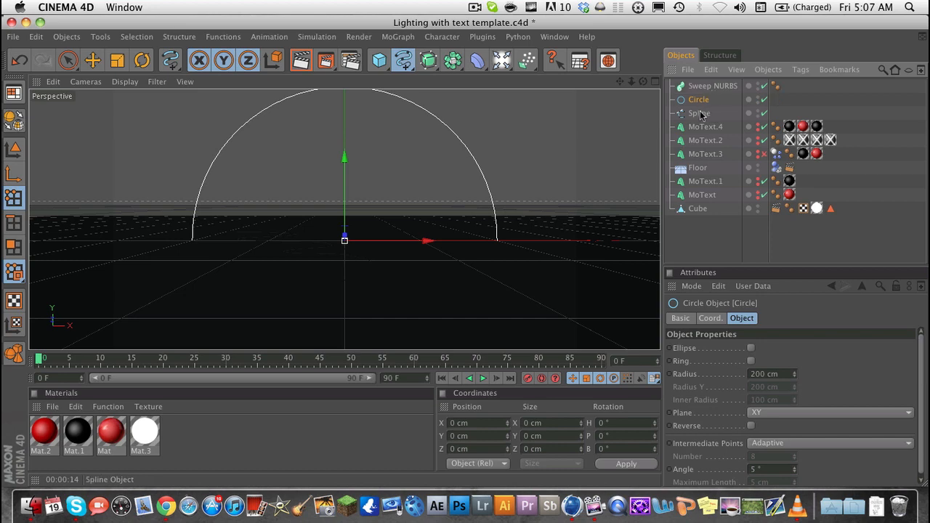
{"action": "left_click", "coordinate": [698, 99]}
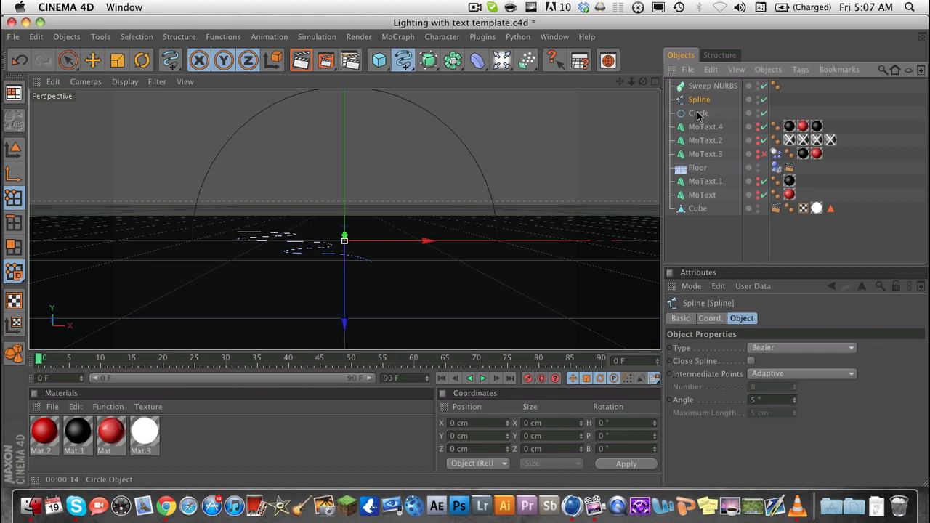
{"action": "left_click", "coordinate": [700, 113]}
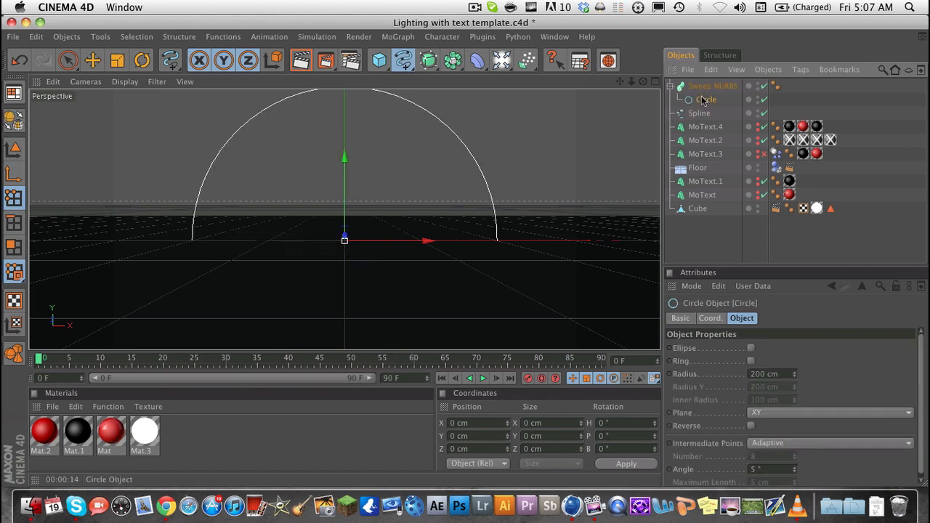
{"action": "left_click", "coordinate": [699, 99]}
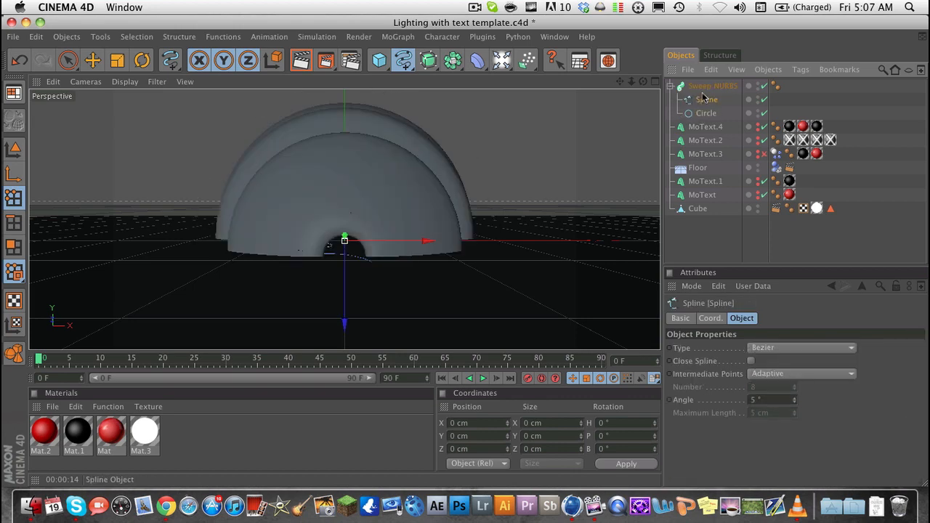
{"action": "left_click", "coordinate": [706, 114]}
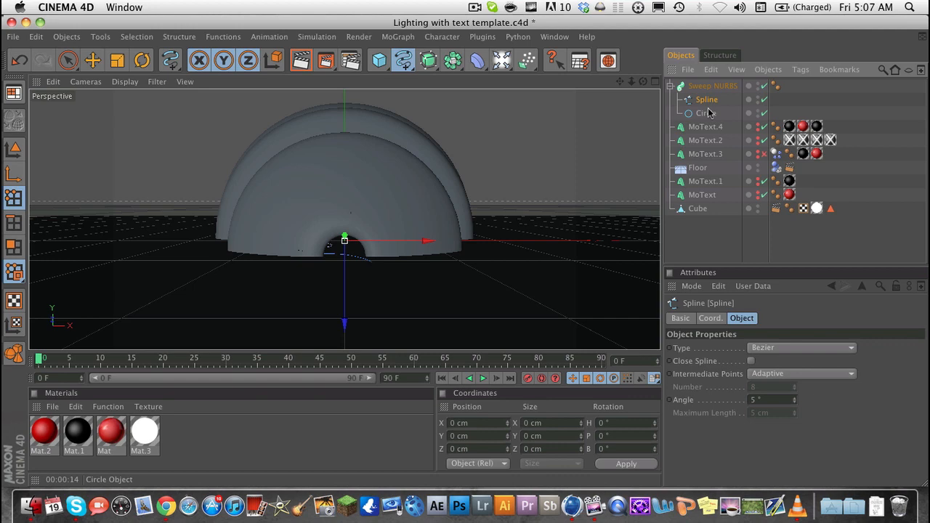
{"action": "left_click", "coordinate": [705, 113]}
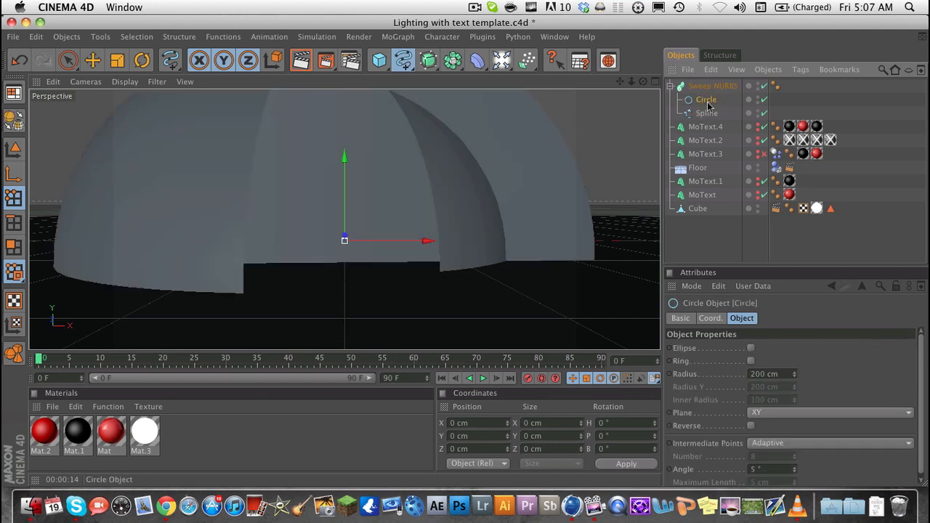
{"action": "mouse_move", "coordinate": [705, 99]}
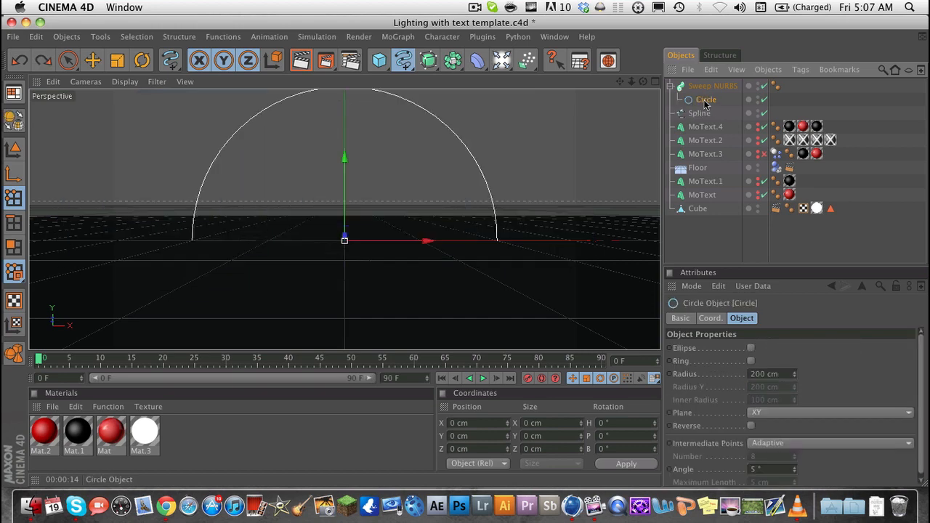
- Reorder the Sweep NURBS children so Circle sits above Spline, giving a wide grey dome
{"action": "left_click", "coordinate": [699, 113]}
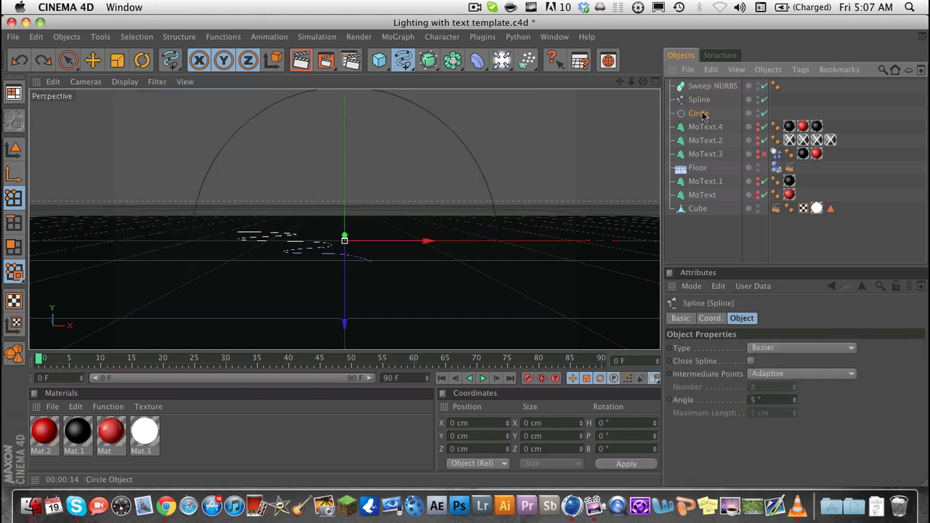
{"action": "left_click", "coordinate": [712, 86]}
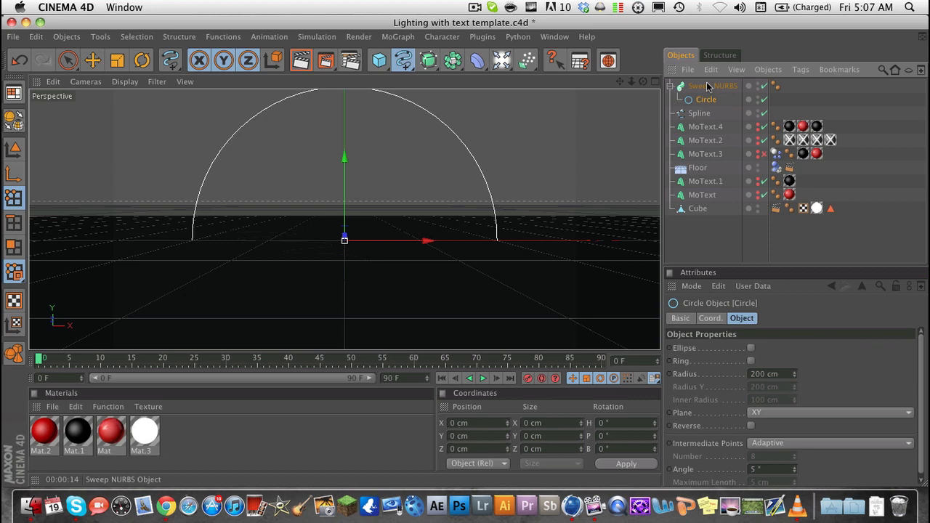
{"action": "left_click", "coordinate": [706, 99]}
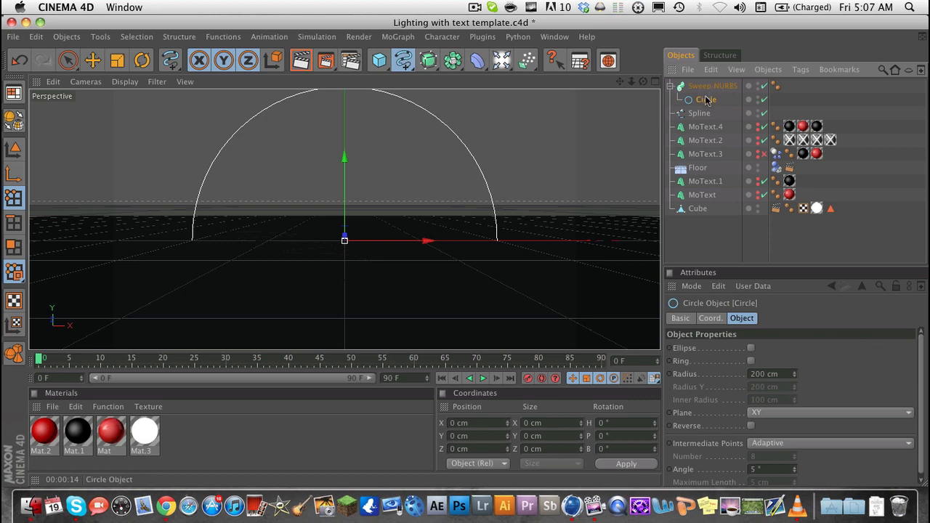
{"action": "left_click", "coordinate": [699, 113]}
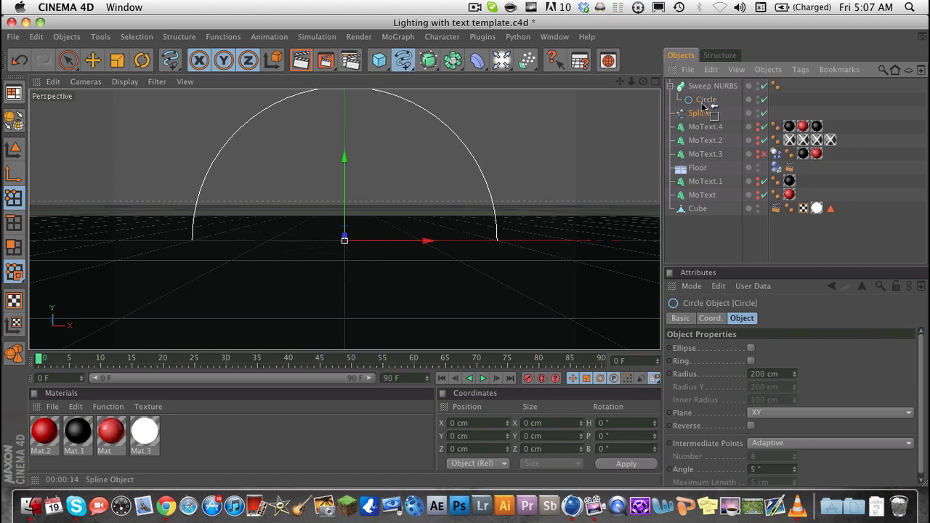
{"action": "left_click", "coordinate": [700, 113]}
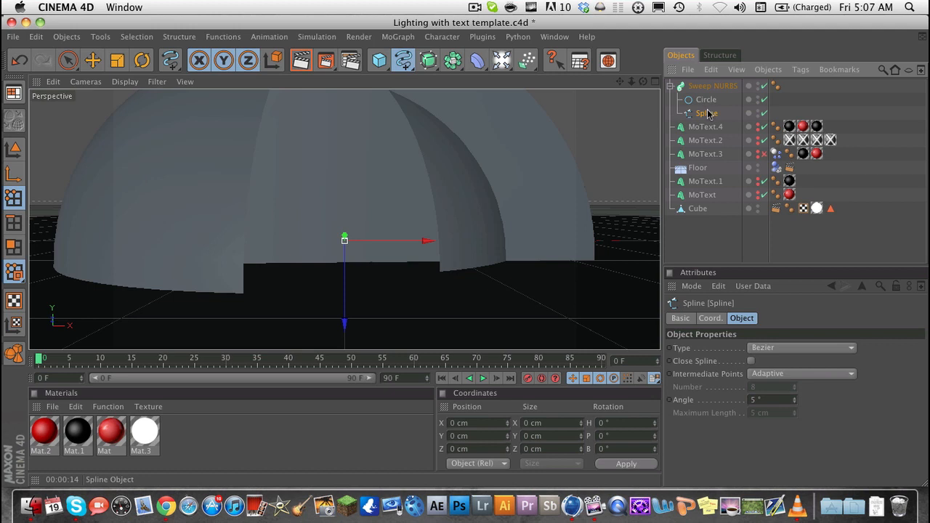
{"action": "left_click", "coordinate": [706, 99]}
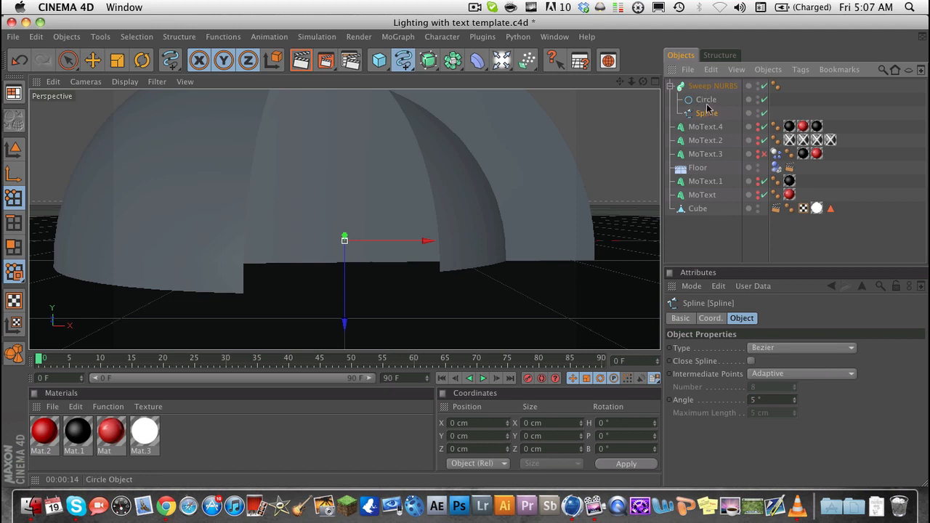
{"action": "left_click", "coordinate": [712, 86]}
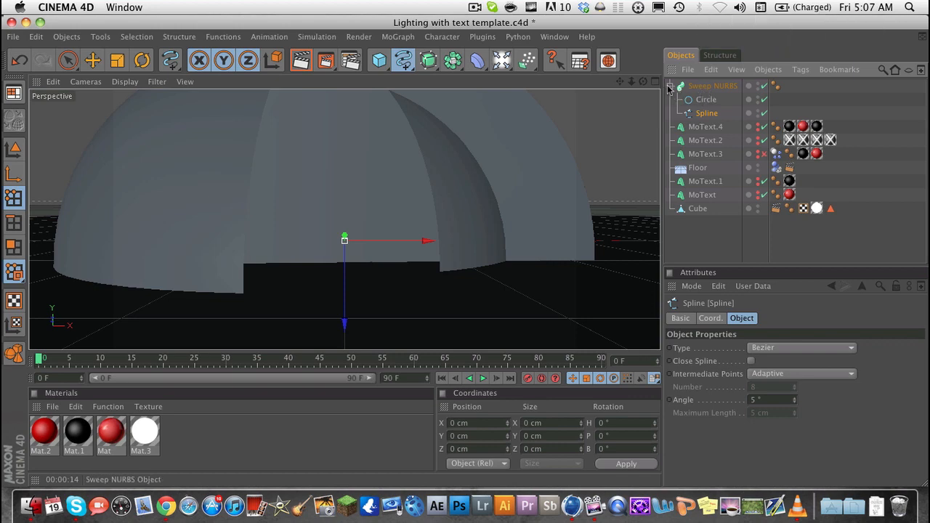
- Set the Circle profile's radius to 6 cm so the sweep becomes a thin tube
{"action": "left_click", "coordinate": [707, 99]}
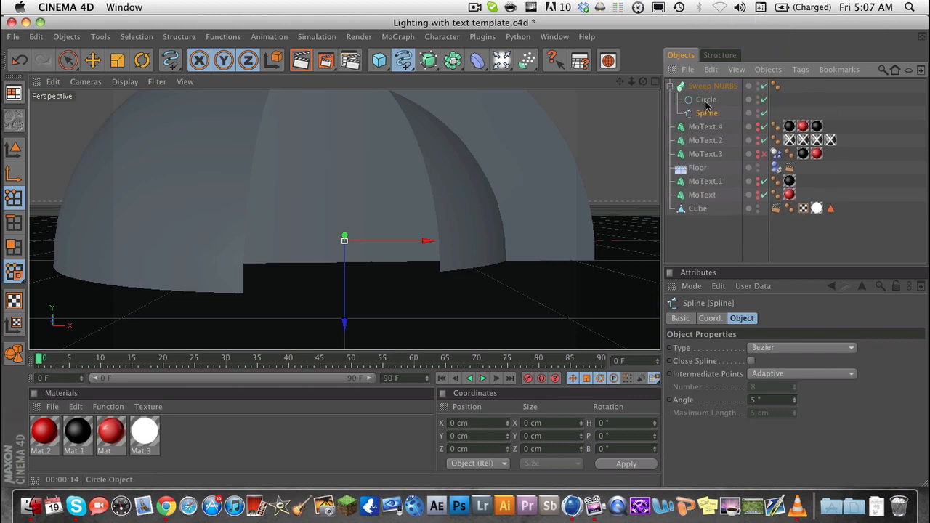
{"action": "left_click", "coordinate": [706, 113]}
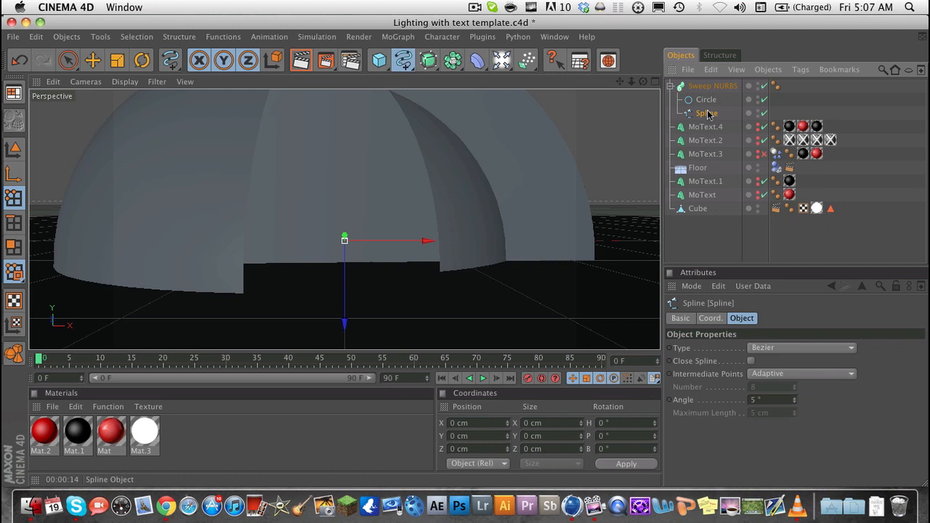
{"action": "left_click", "coordinate": [707, 99]}
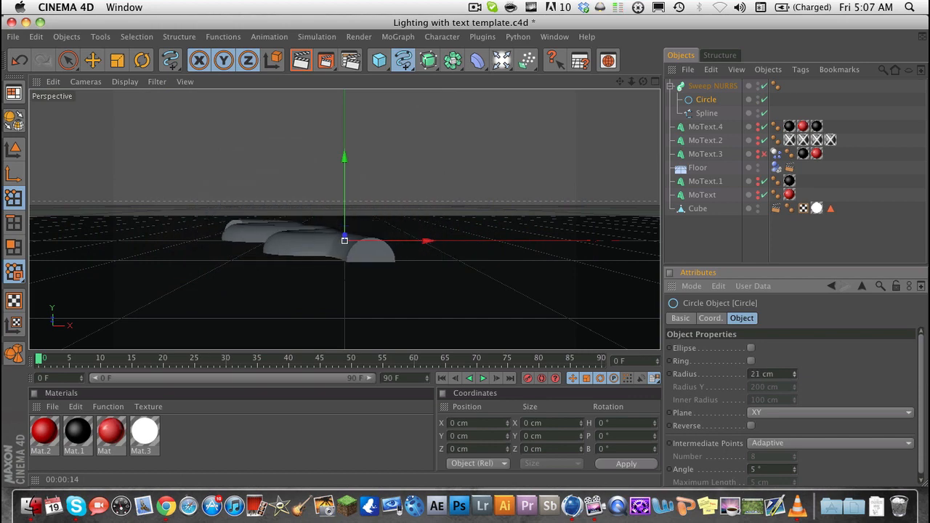
{"action": "type", "text": "6 cm"}
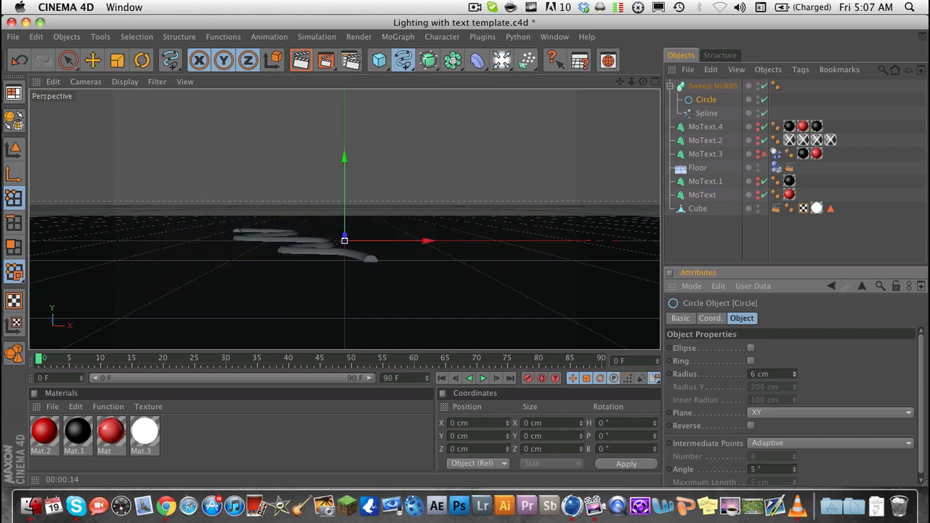
- Raise the Sweep NURBS with the Move tool so the tube sits above the floor
{"action": "left_click", "coordinate": [712, 85]}
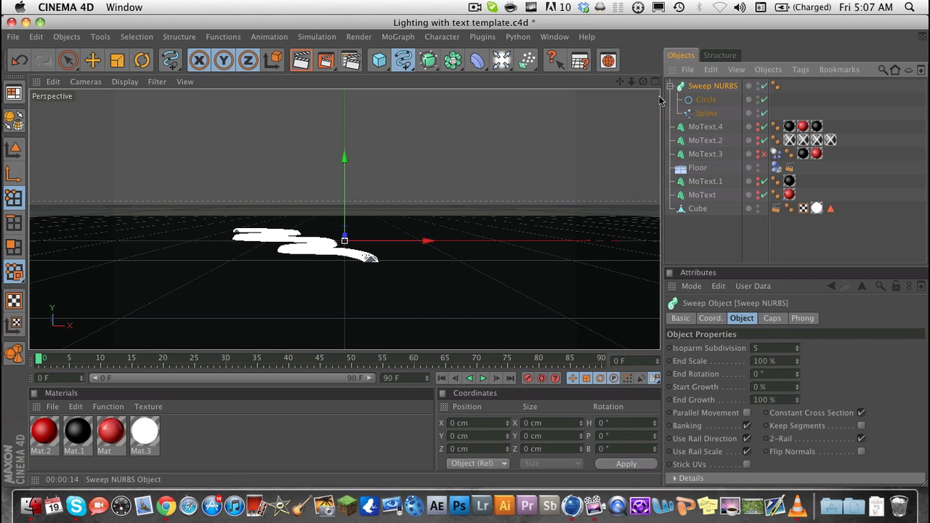
{"action": "left_click", "coordinate": [93, 61]}
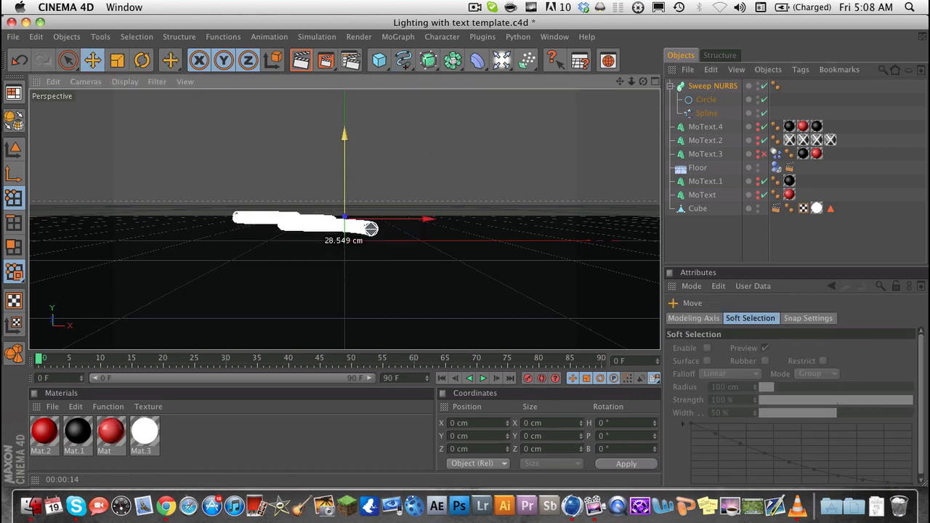
{"action": "left_click", "coordinate": [142, 61]}
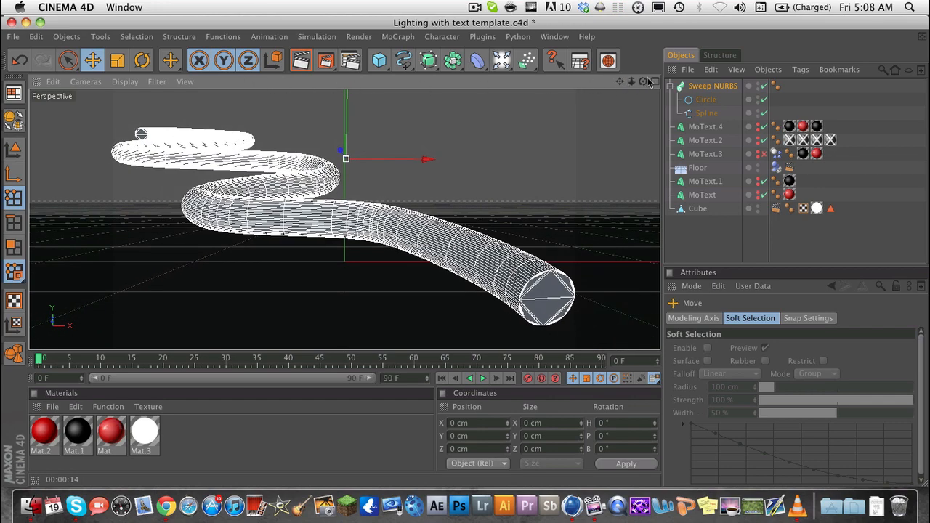
{"action": "left_click", "coordinate": [712, 86]}
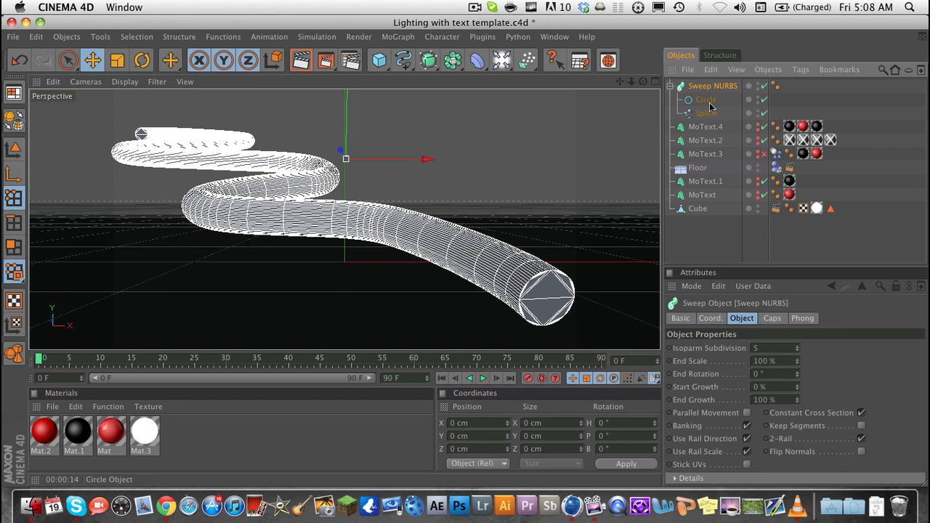
- Select the Sweep NURBS at frame 0 to set its End Growth to 0% and keyframe it
{"action": "left_click", "coordinate": [706, 99]}
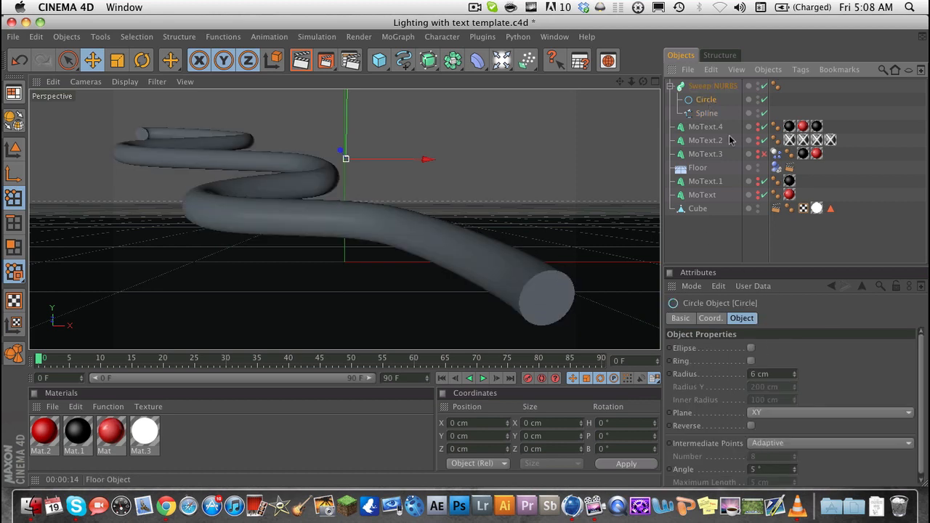
{"action": "left_click", "coordinate": [713, 86]}
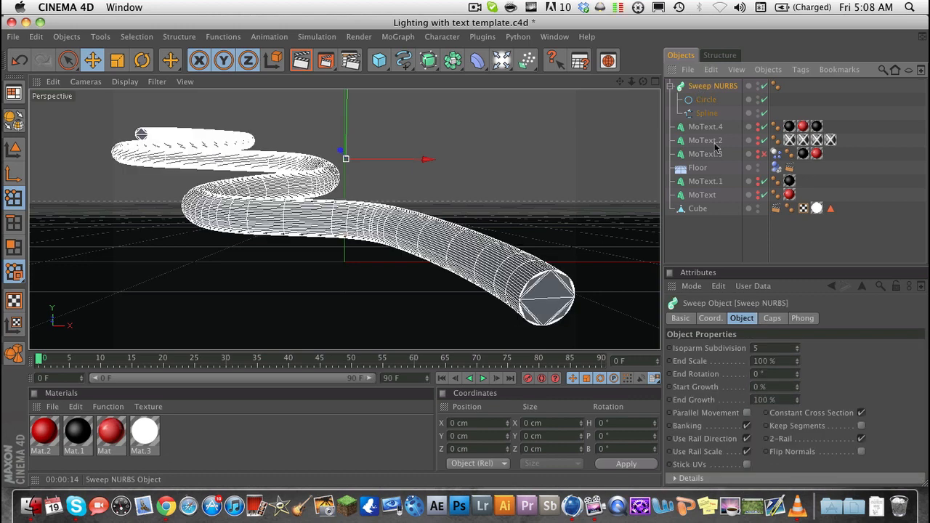
{"action": "mouse_move", "coordinate": [607, 262]}
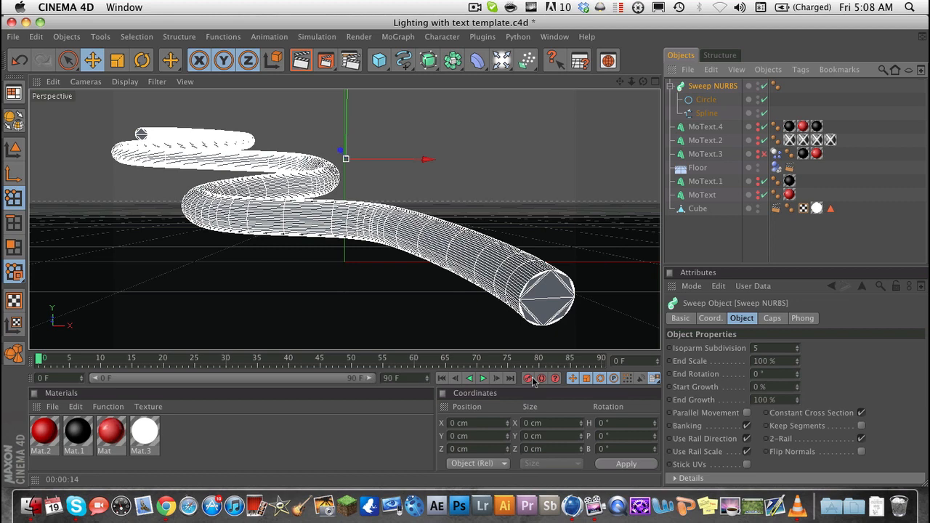
{"action": "mouse_move", "coordinate": [541, 377]}
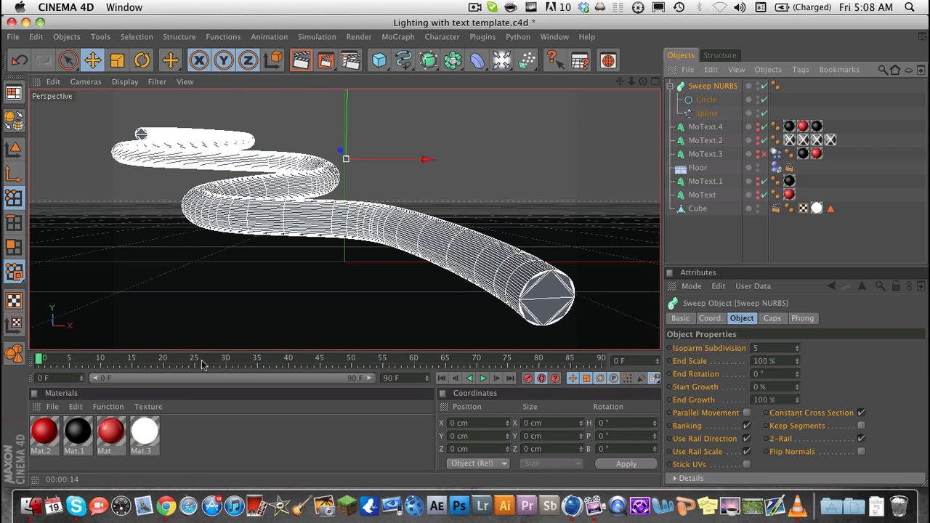
{"action": "mouse_move", "coordinate": [226, 364]}
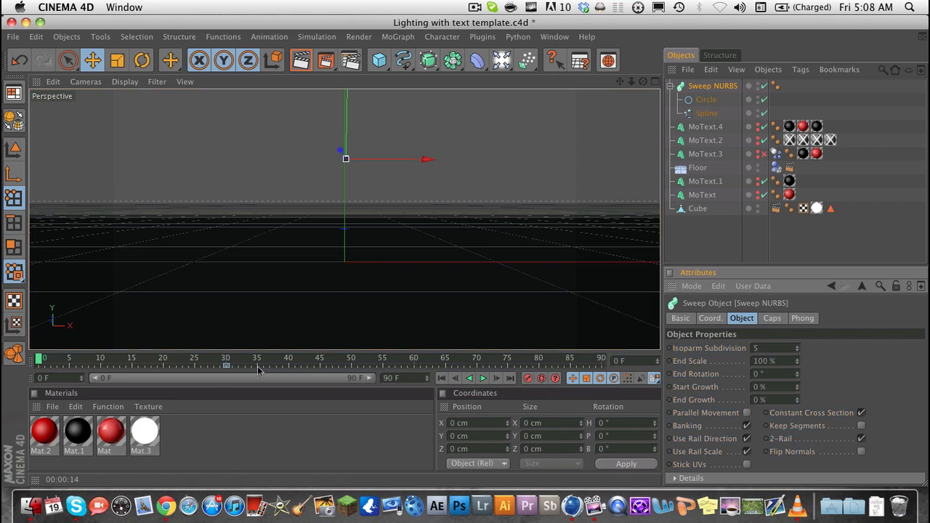
- At frame 30 keyframe End Growth at 100%, then scrub to check the growth
{"action": "left_click", "coordinate": [483, 378]}
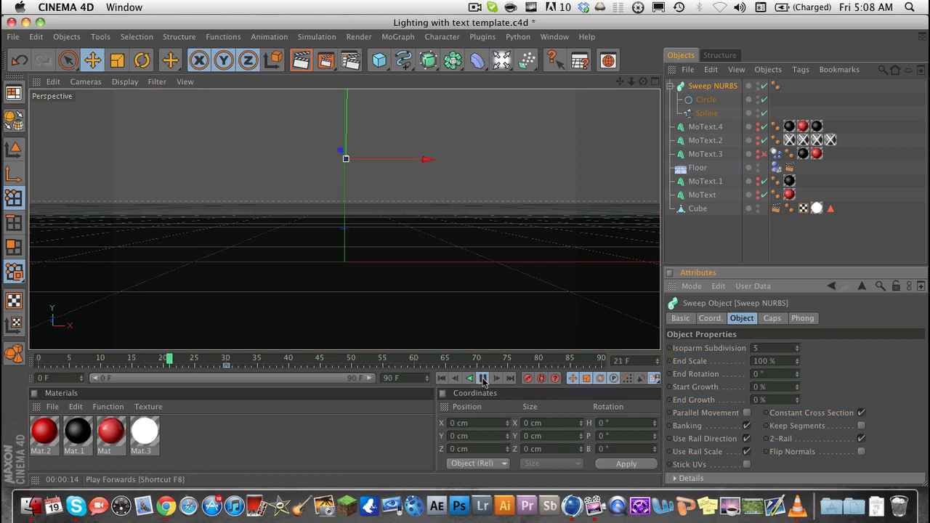
{"action": "left_click", "coordinate": [482, 378]}
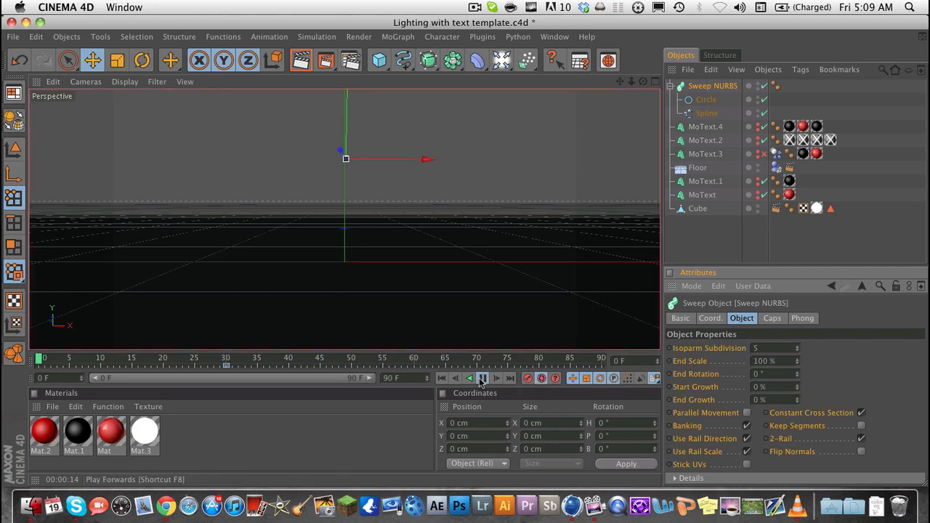
{"action": "left_click", "coordinate": [483, 378]}
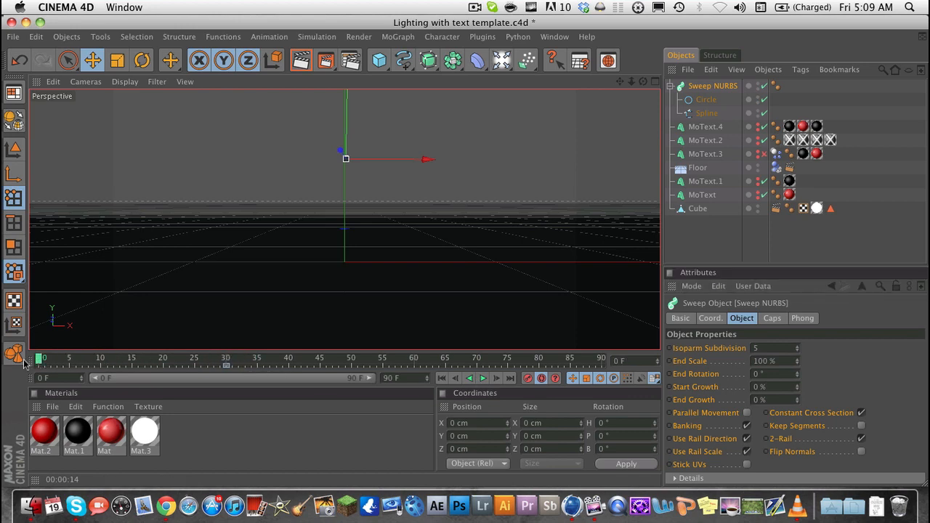
{"action": "left_click", "coordinate": [767, 400]}
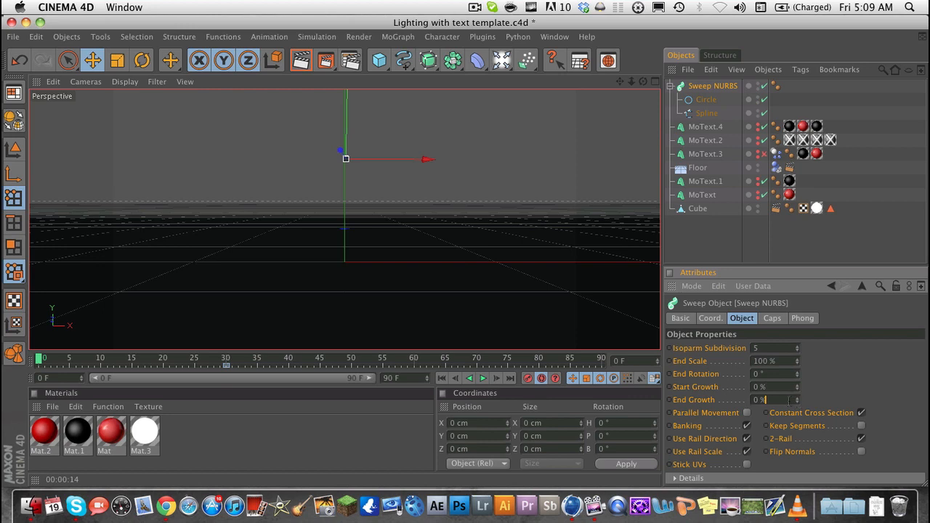
{"action": "mouse_move", "coordinate": [229, 363]}
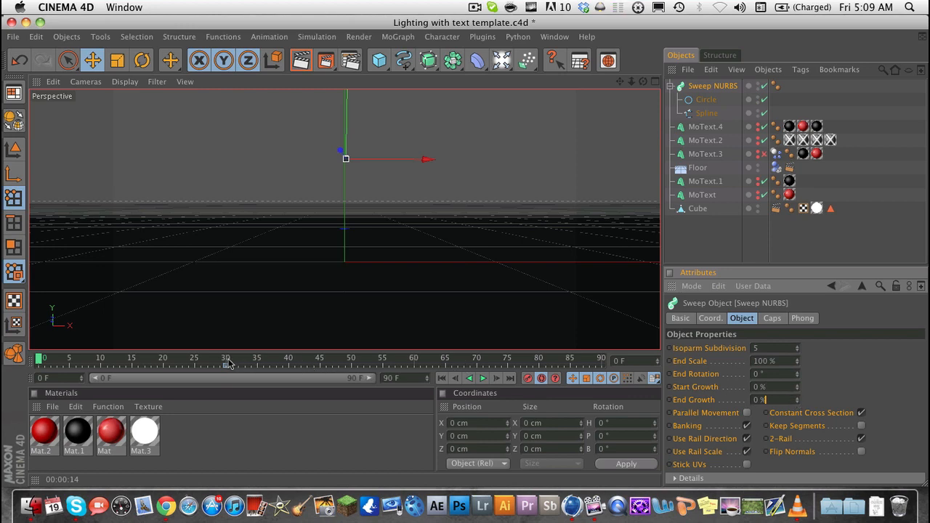
{"action": "mouse_move", "coordinate": [519, 378]}
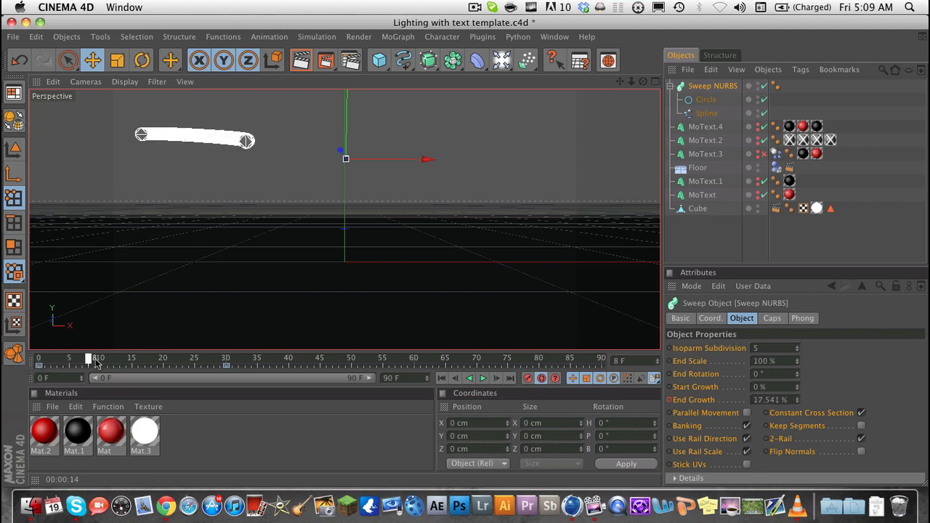
{"action": "left_click_drag", "start_coordinate": [89, 358], "coordinate": [181, 358]}
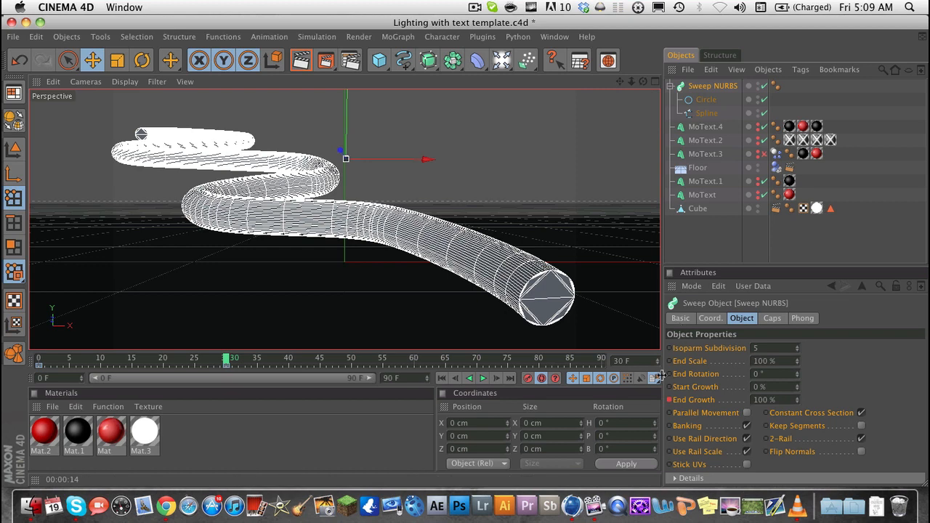
{"action": "mouse_move", "coordinate": [31, 372]}
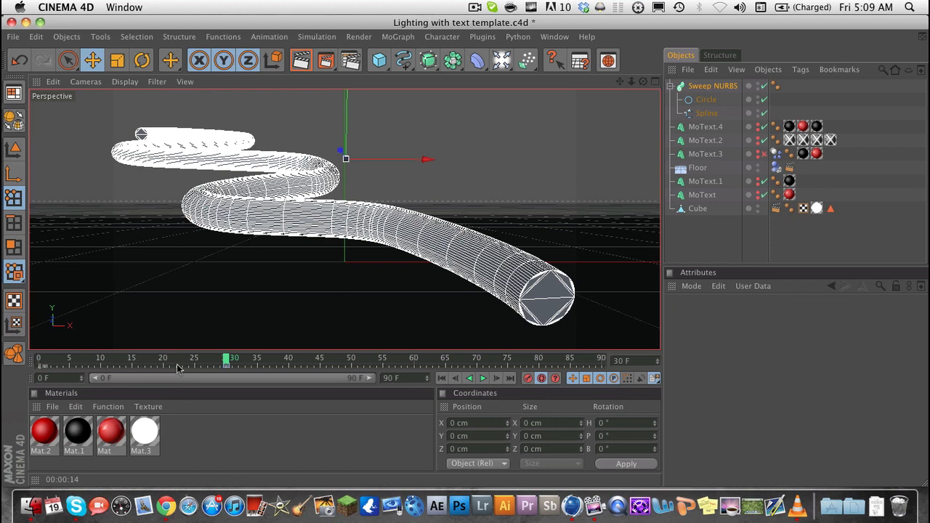
- Delete the Circle profile and add an n-Side spline as the new sweep profile
{"action": "left_click", "coordinate": [227, 367]}
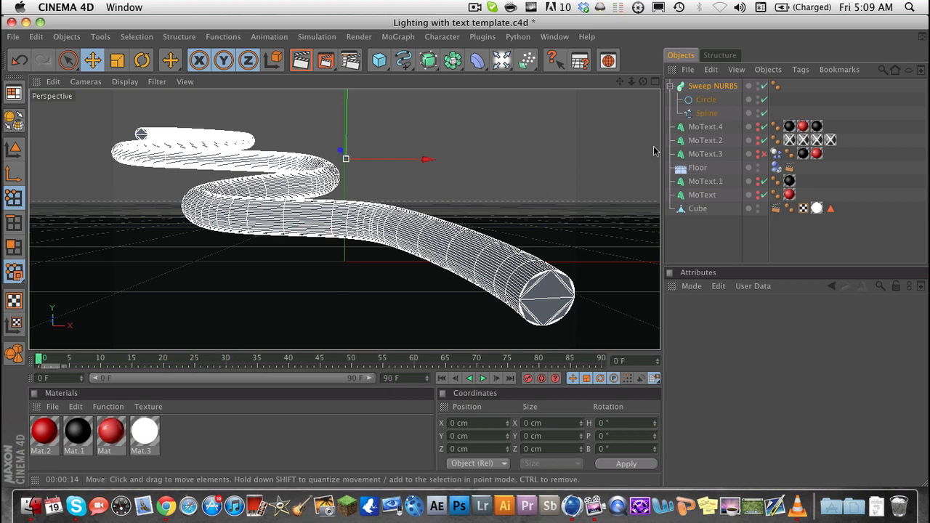
{"action": "left_click", "coordinate": [704, 99]}
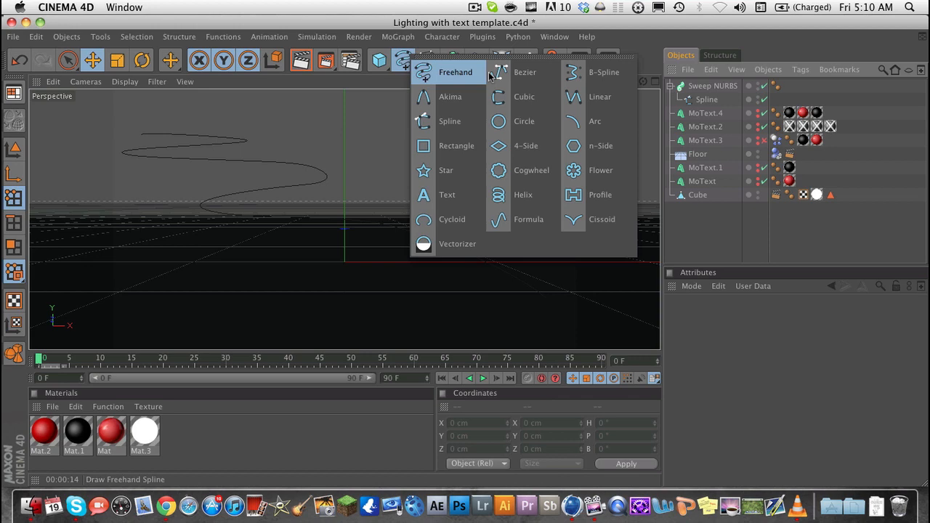
{"action": "mouse_move", "coordinate": [526, 146]}
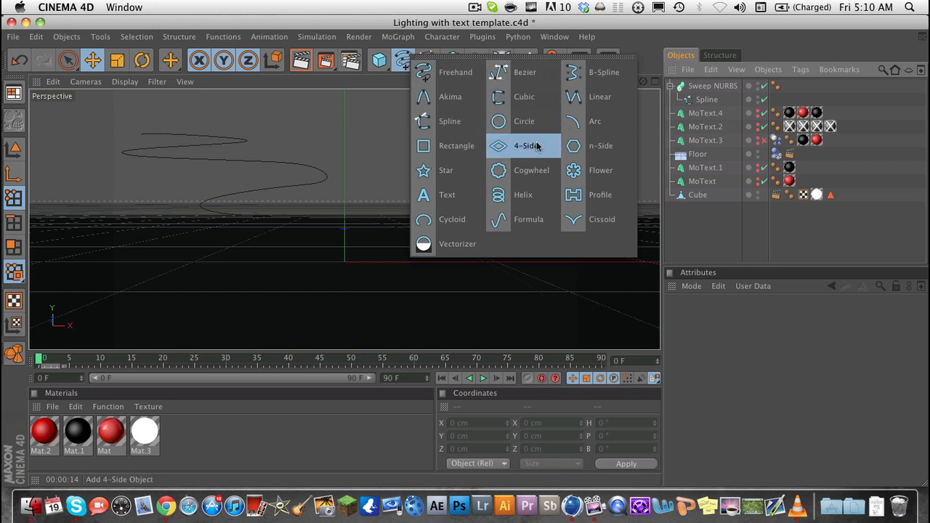
{"action": "left_click", "coordinate": [525, 146]}
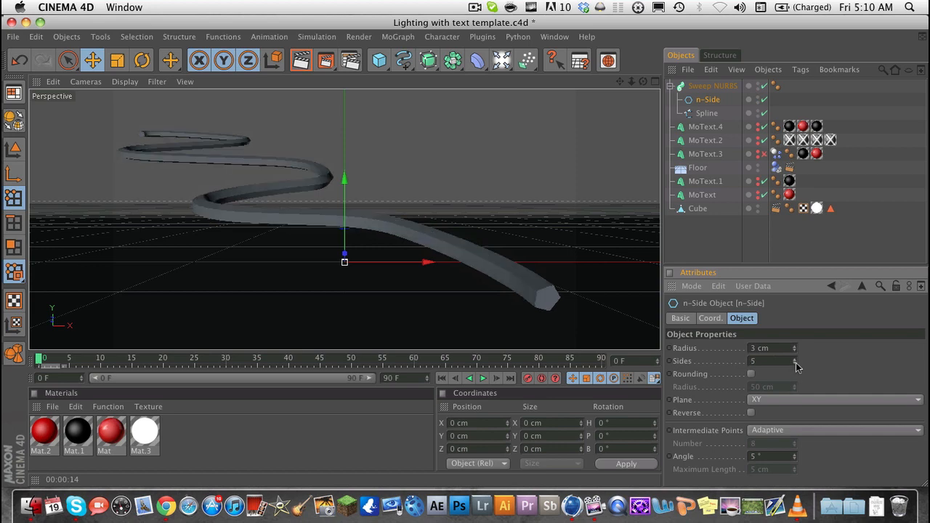
- Widen the n-Side profile radius to 3 cm so the swept vine becomes a thicker tube
{"action": "left_click", "coordinate": [796, 360]}
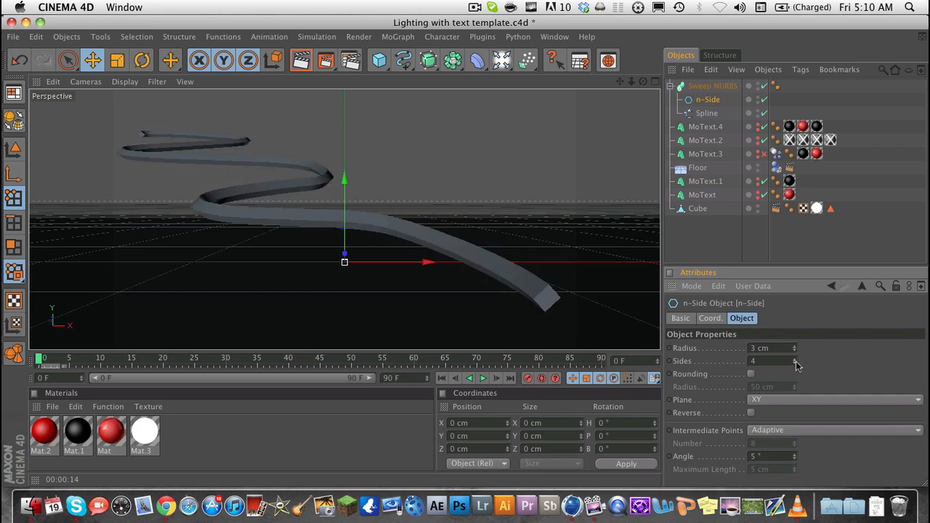
{"action": "left_click_drag", "start_coordinate": [770, 360], "coordinate": [797, 367]}
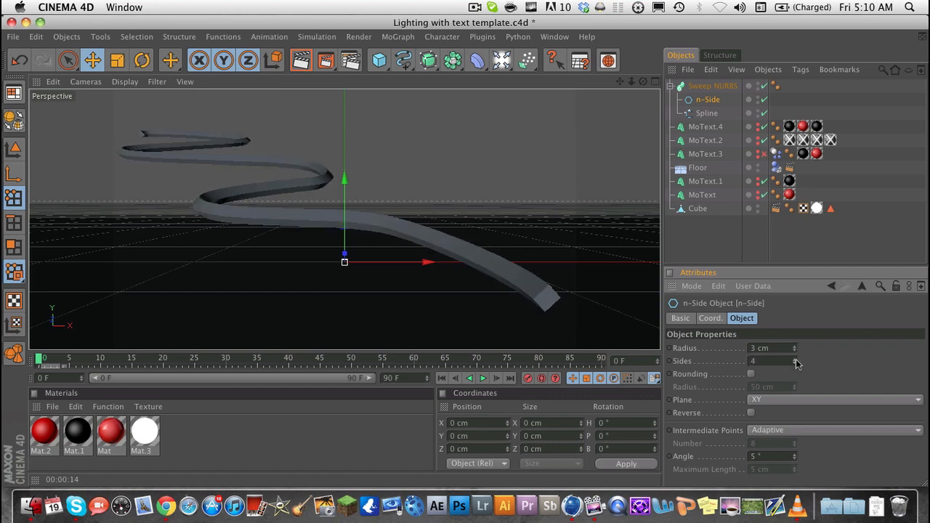
{"action": "left_click", "coordinate": [750, 374]}
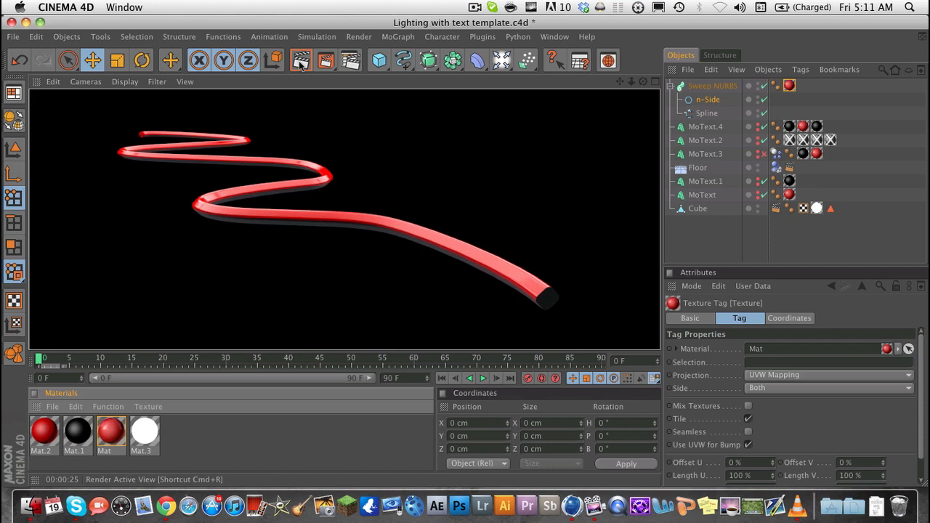
{"action": "mouse_move", "coordinate": [276, 6]}
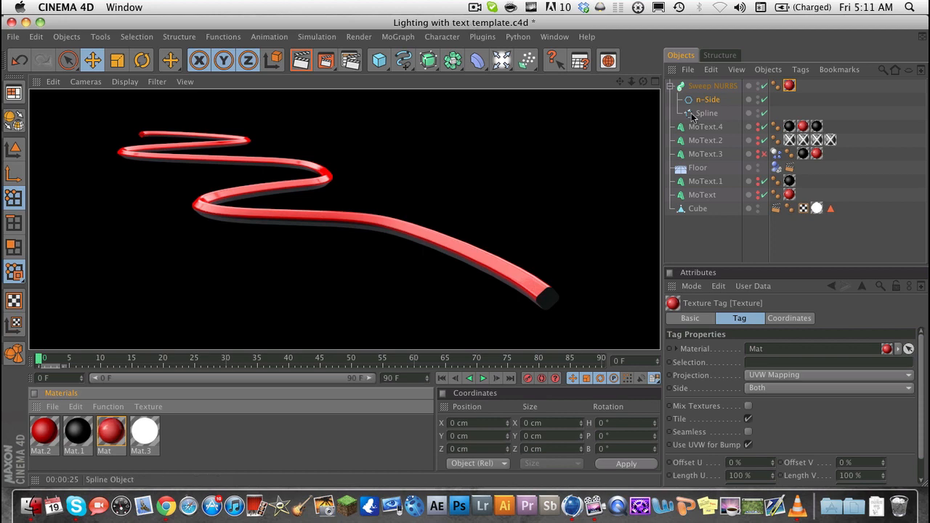
- Render the active view to show the vine as a glossy red tube on black
{"action": "left_click", "coordinate": [473, 6]}
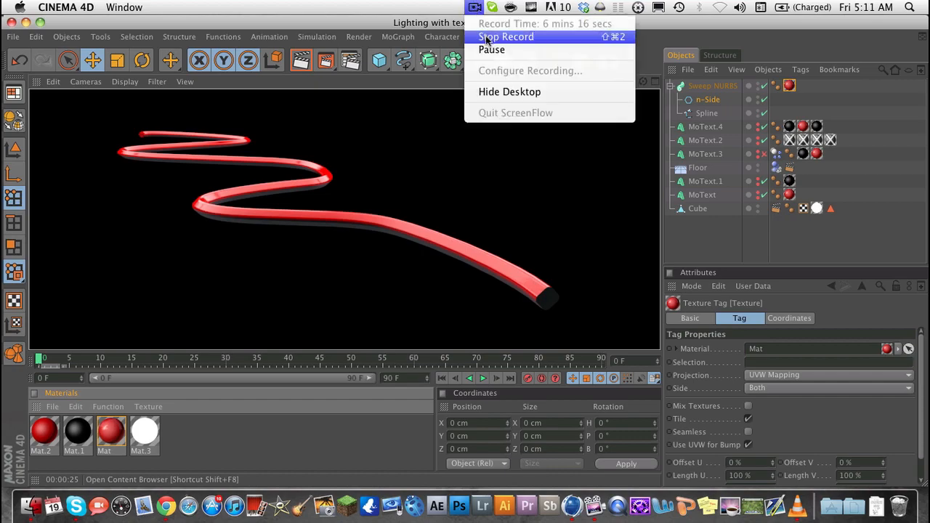